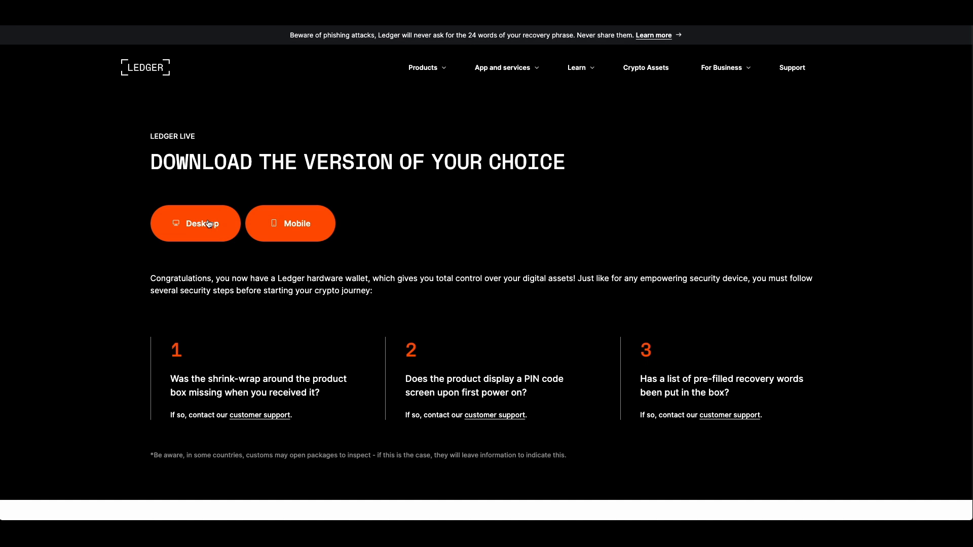
# Choose the desktop version of Ledger Live and download it for this computer
pyautogui.click(194, 223)
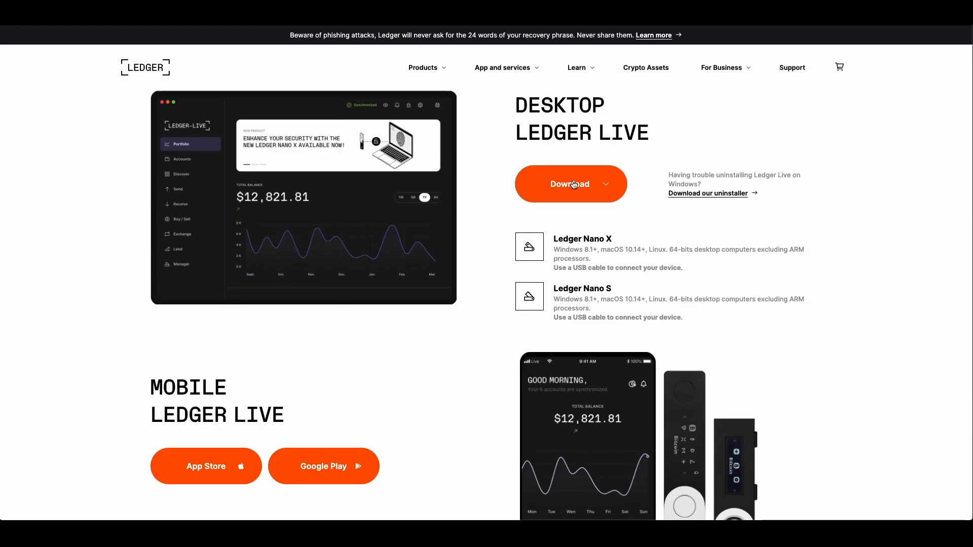
pyautogui.click(569, 184)
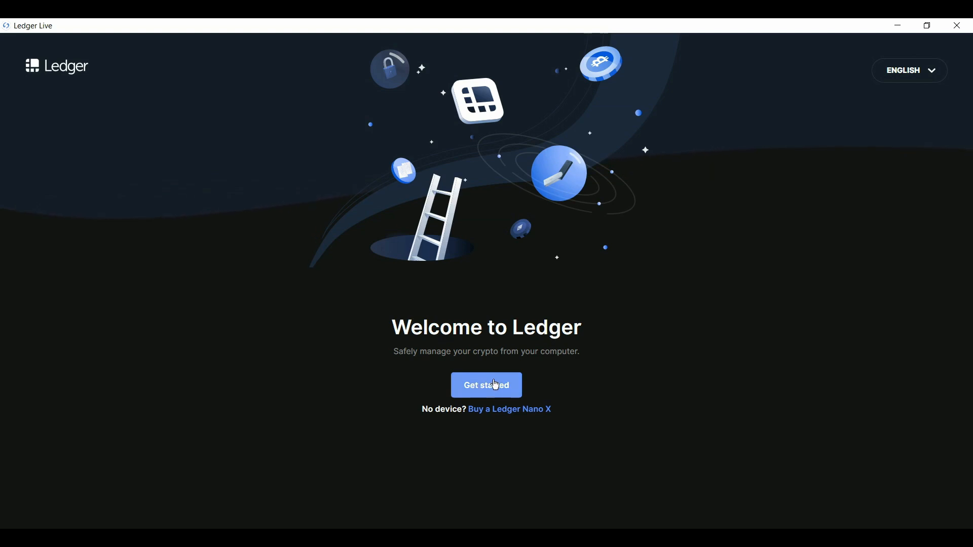
# Begin onboarding, accept the Terms of service and Privacy policy, and select the Nano X
pyautogui.click(487, 385)
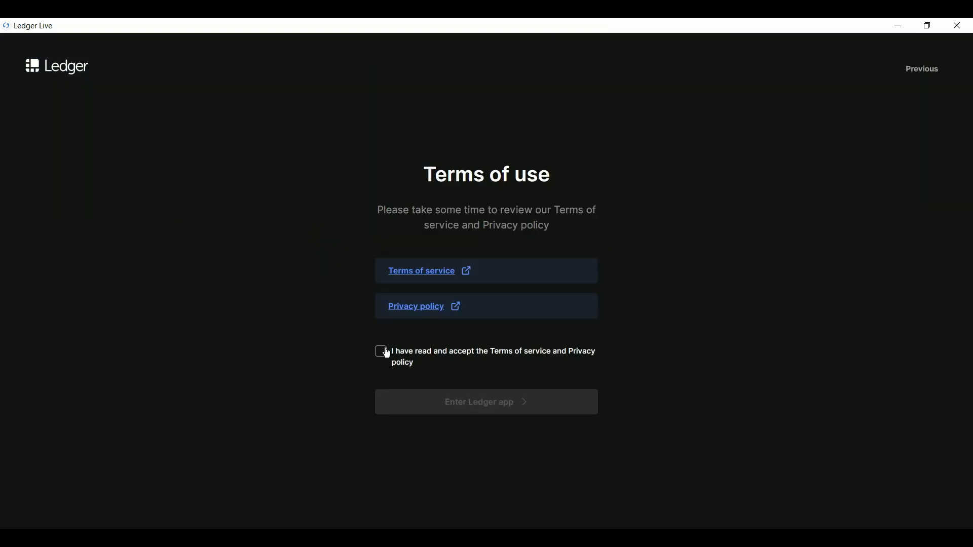
pyautogui.click(486, 401)
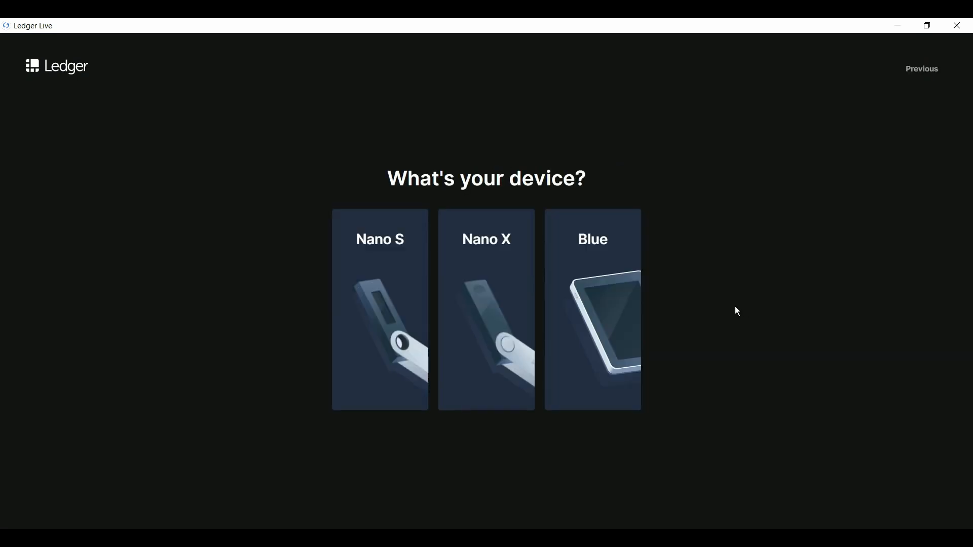
pyautogui.click(487, 309)
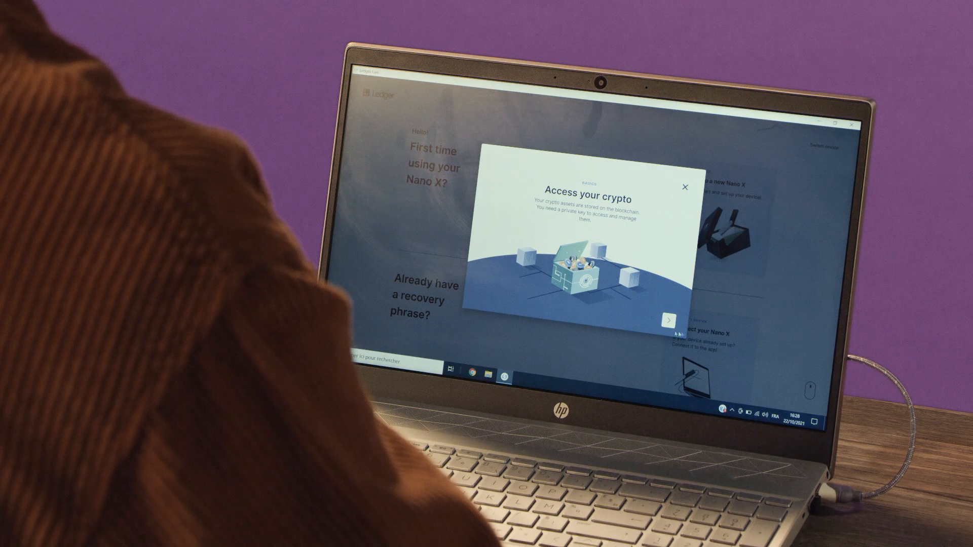
# Go through the basics slides and start the Nano setup guide with Let's do this!
pyautogui.click(667, 320)
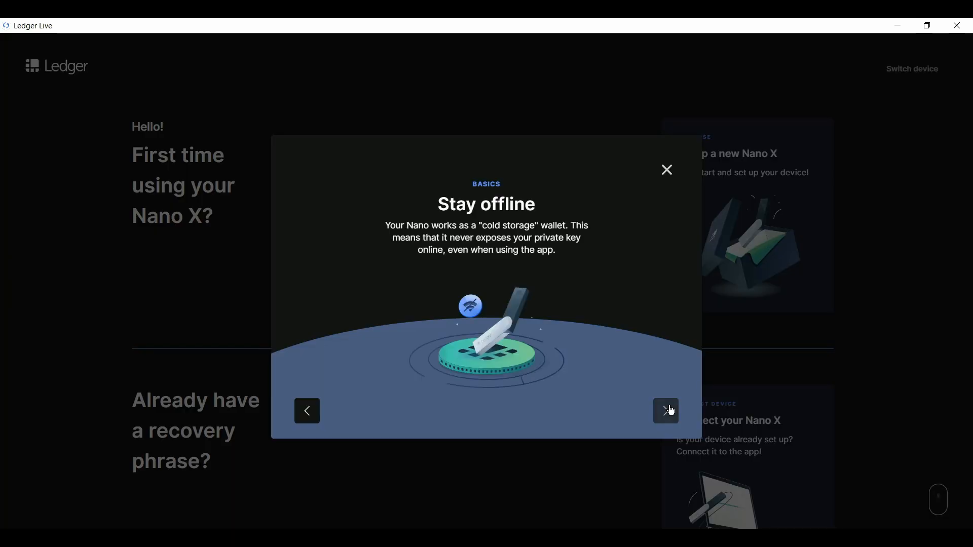
pyautogui.click(665, 411)
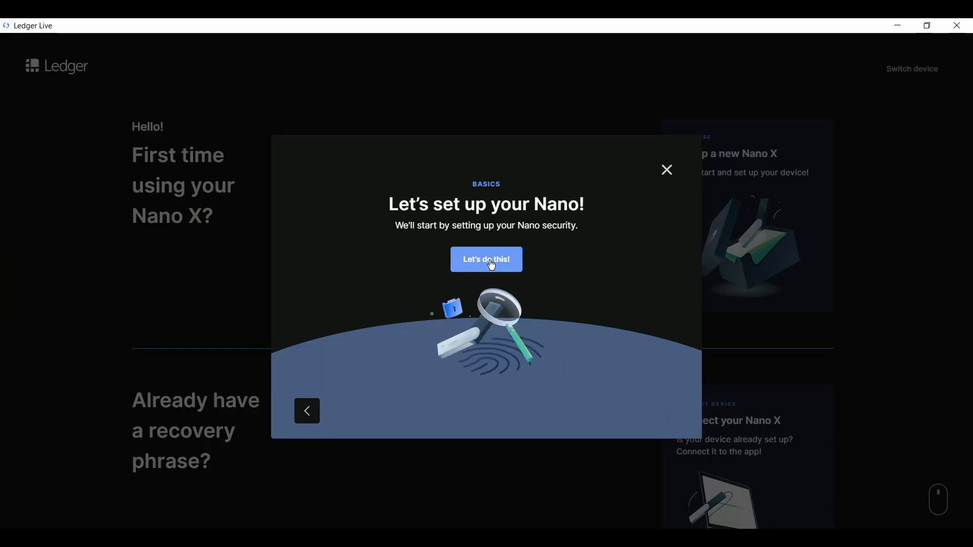
pyautogui.click(485, 259)
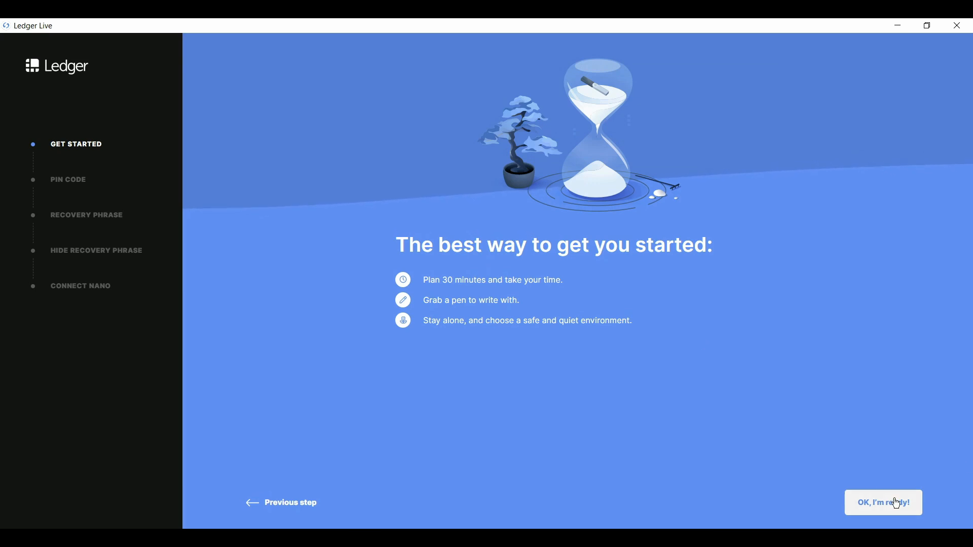
# Confirm readiness, acknowledge the be-careful warning, and complete the PIN code and recovery phrase steps
pyautogui.click(882, 503)
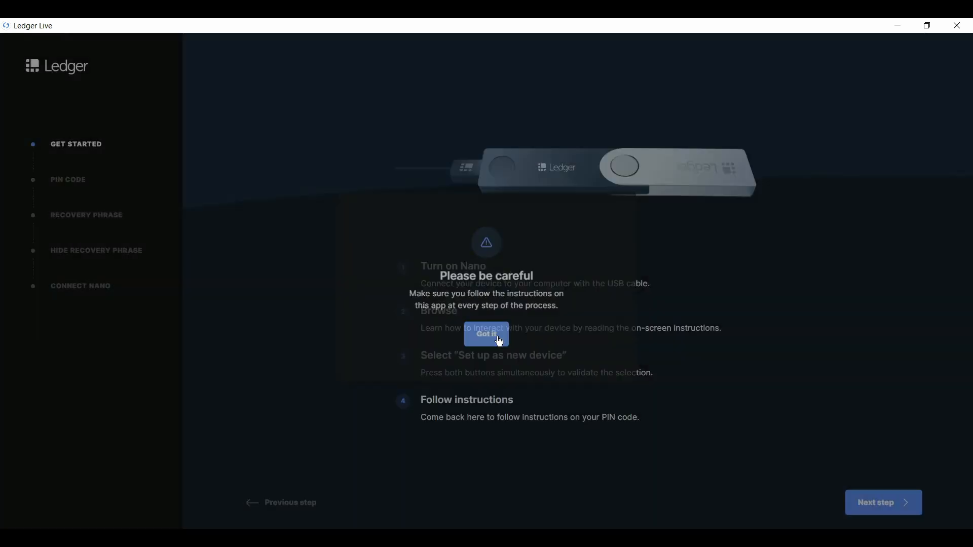
pyautogui.click(486, 335)
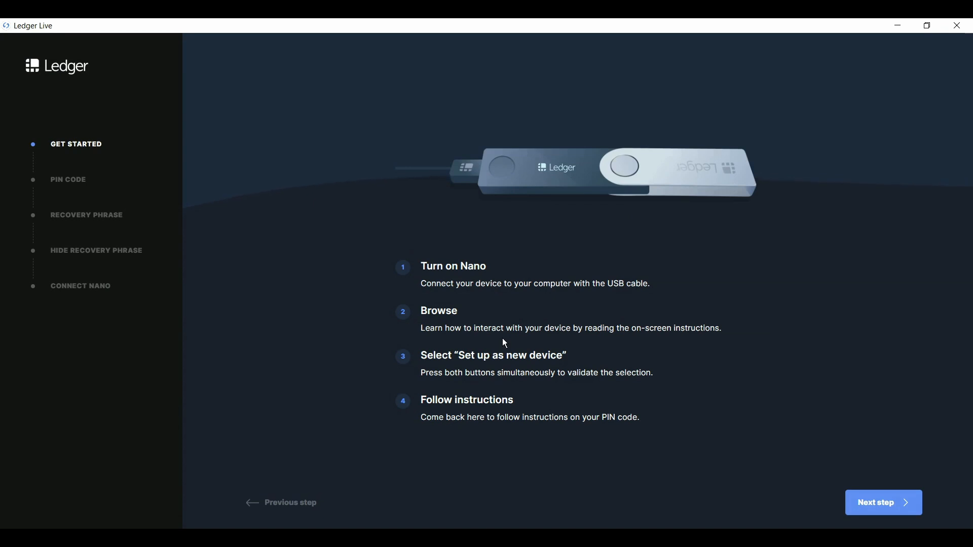
pyautogui.click(882, 502)
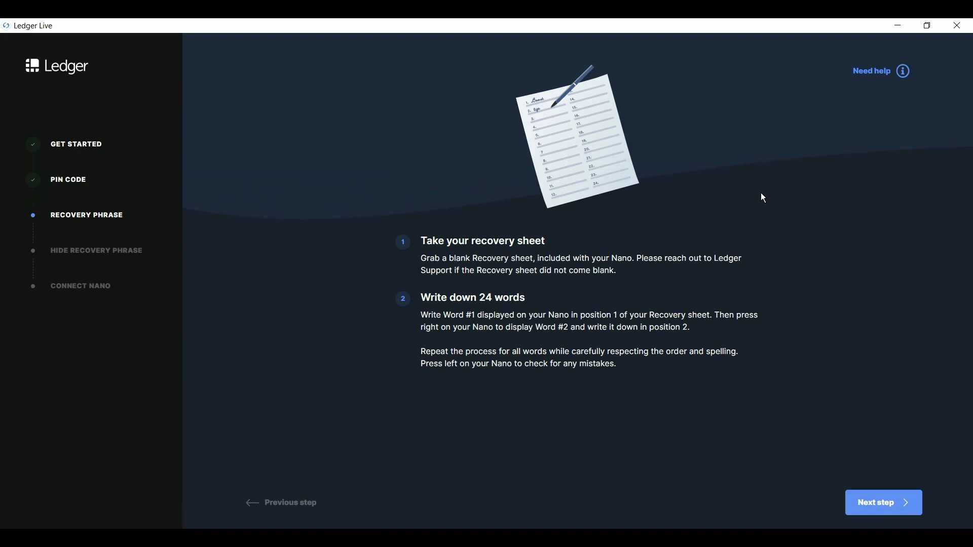
pyautogui.click(883, 502)
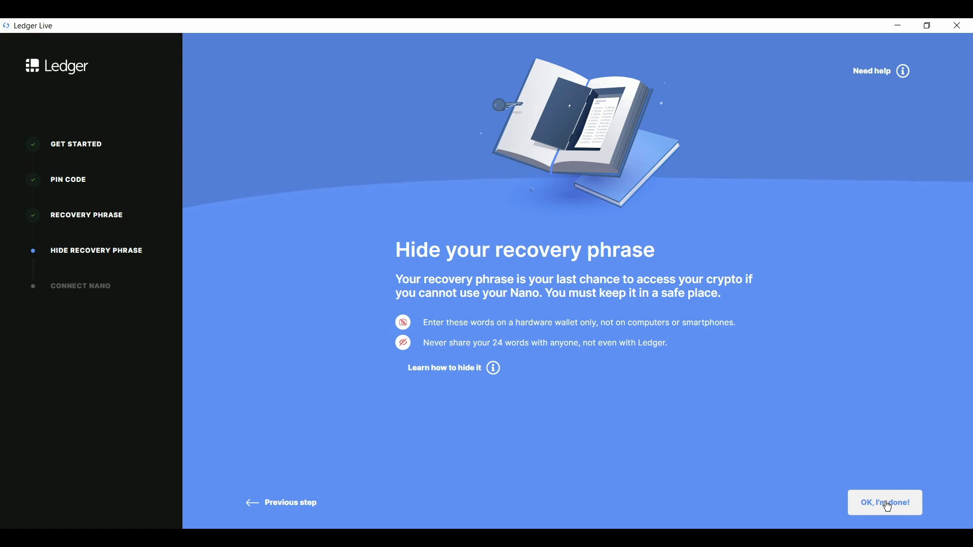
# Confirm the recovery phrase is hidden, pass the three-question quiz, and continue to Connect Nano
pyautogui.click(884, 502)
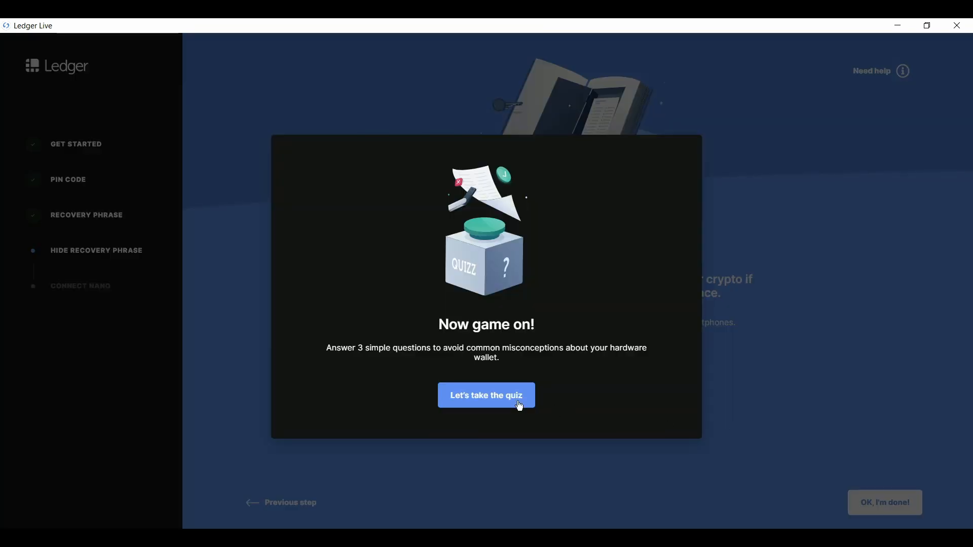
pyautogui.click(485, 395)
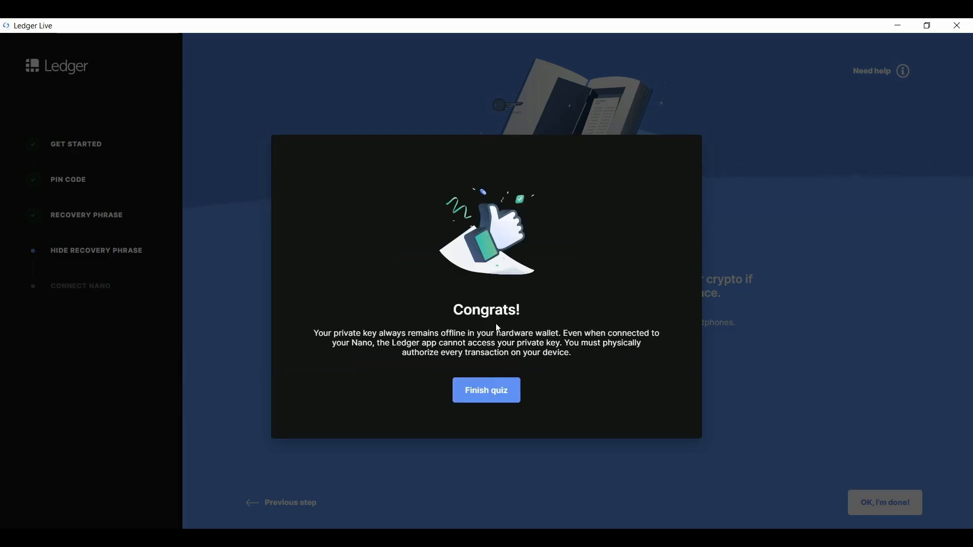
pyautogui.click(485, 390)
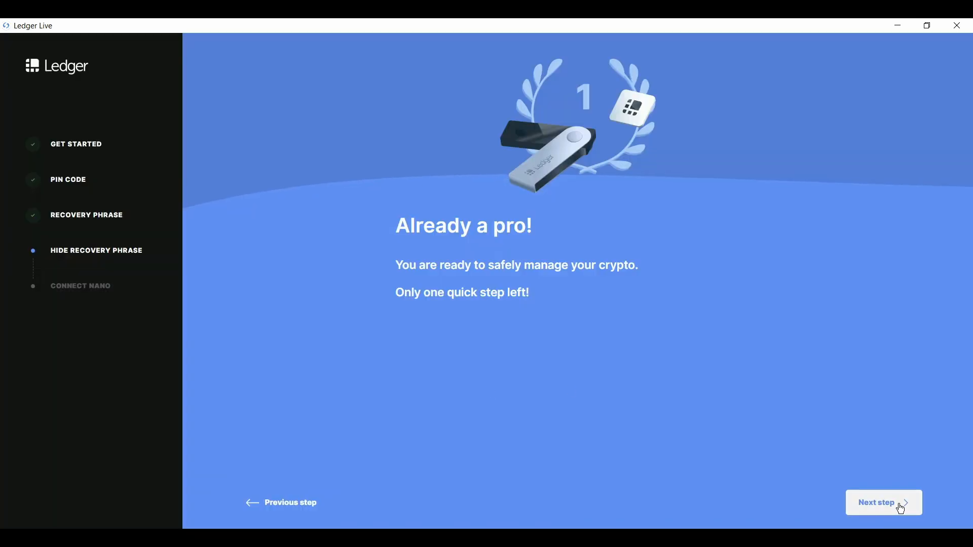
pyautogui.click(882, 501)
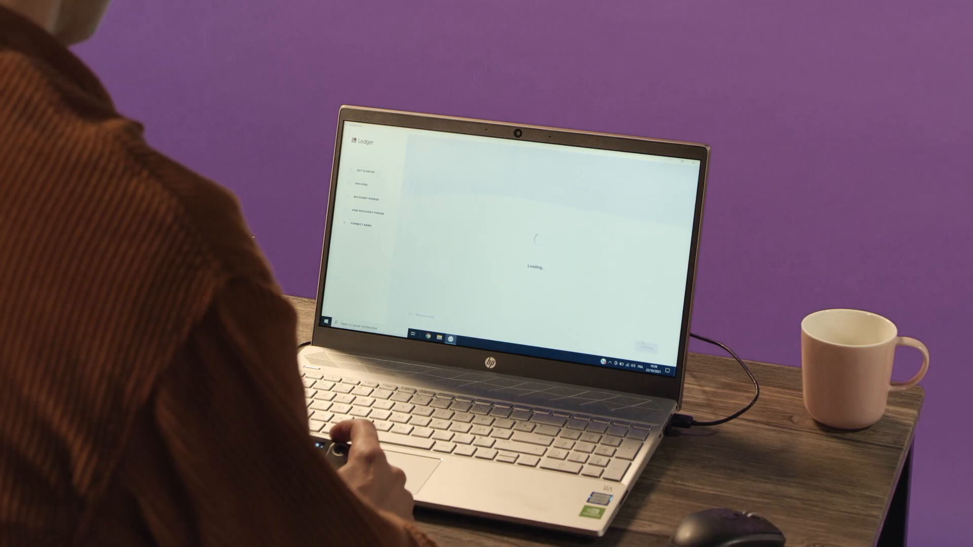